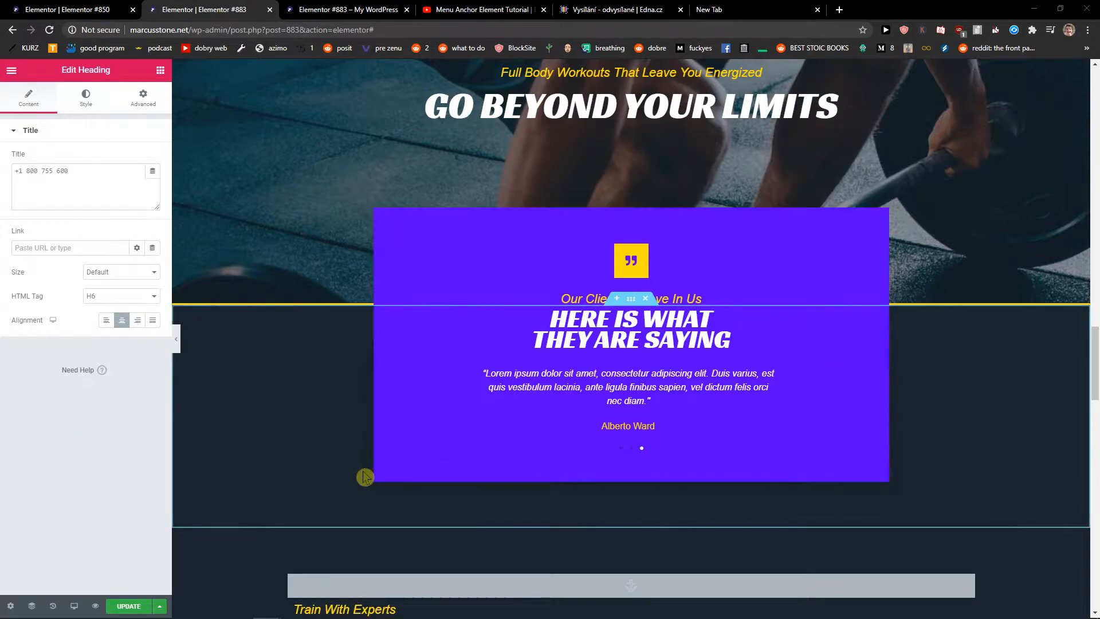
{"action": "scroll", "scroll_direction": "down", "scroll_amount": 3}
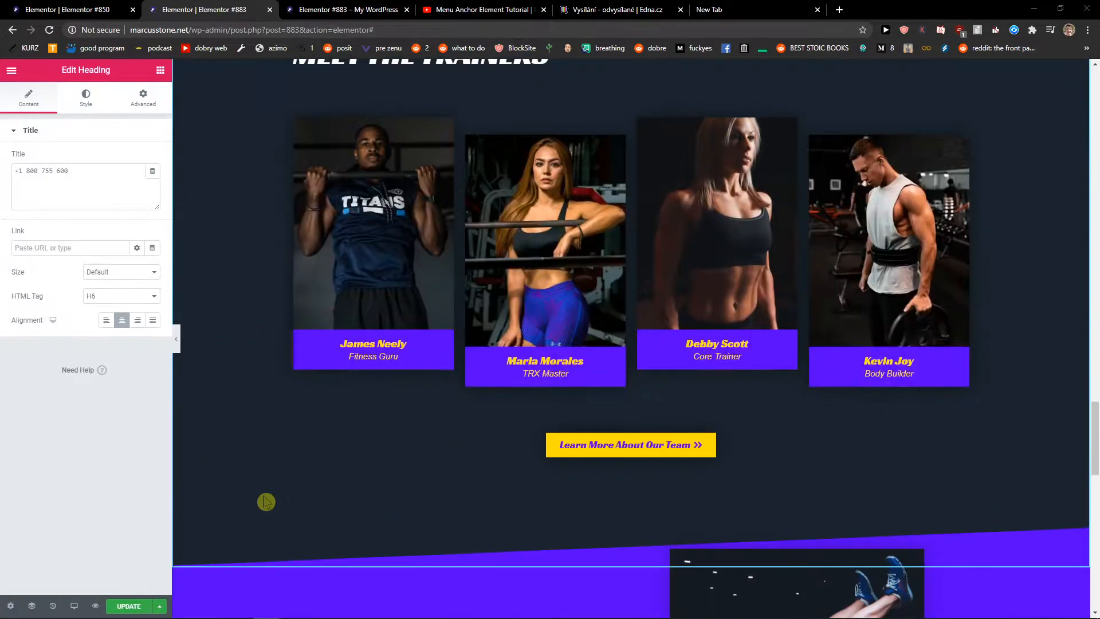
{"action": "scroll", "scroll_direction": "down", "scroll_amount": 3}
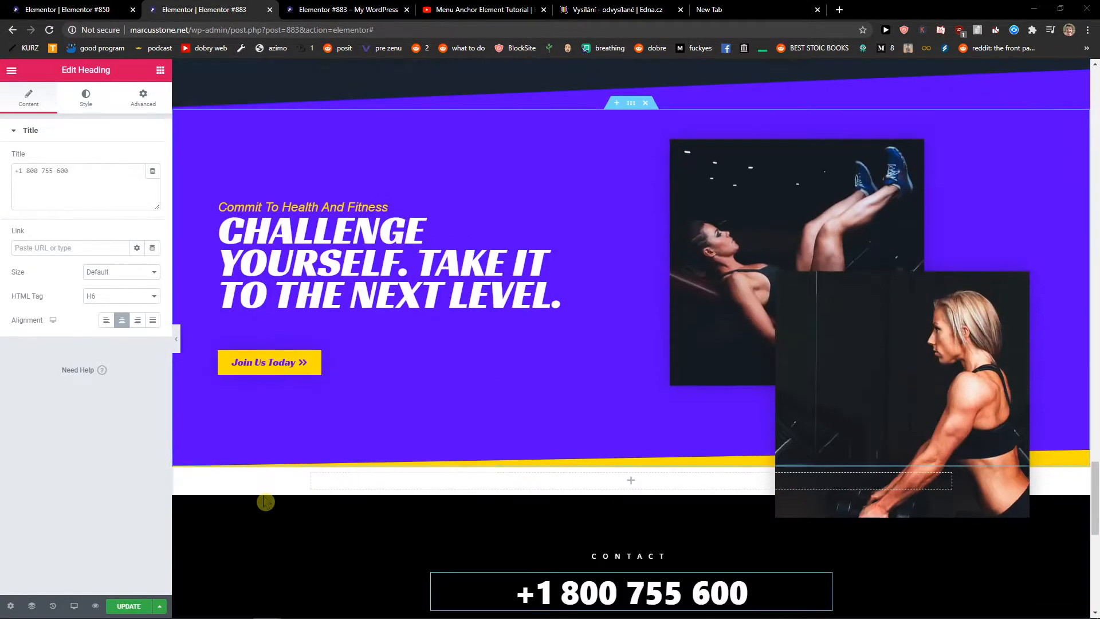
{"action": "scroll", "scroll_direction": "down", "scroll_amount": 3}
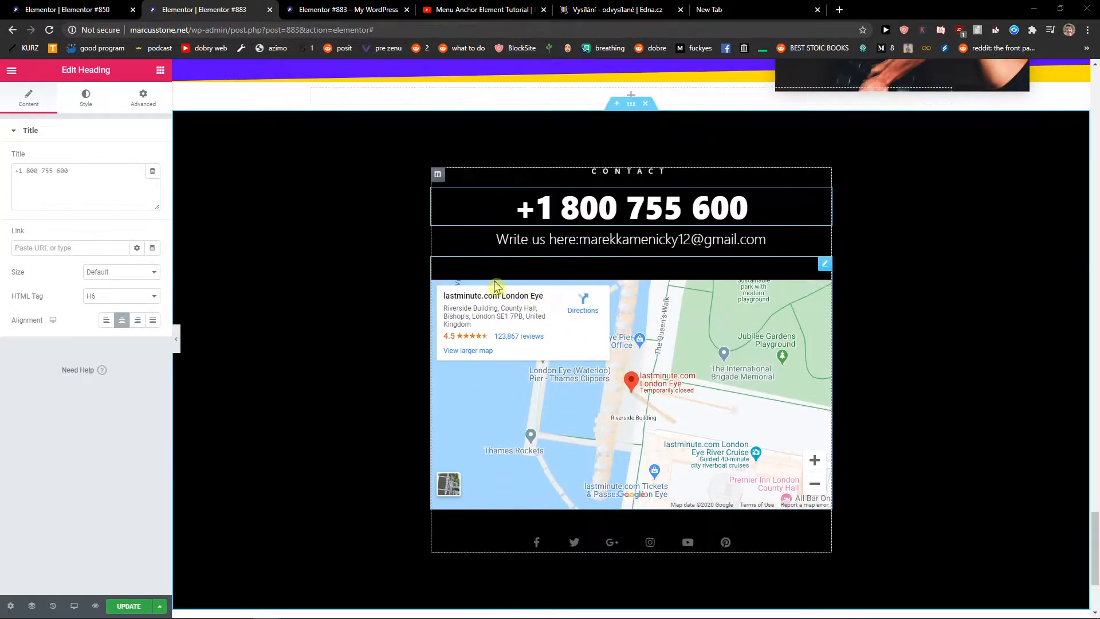
{"action": "left_click", "coordinate": [630, 208]}
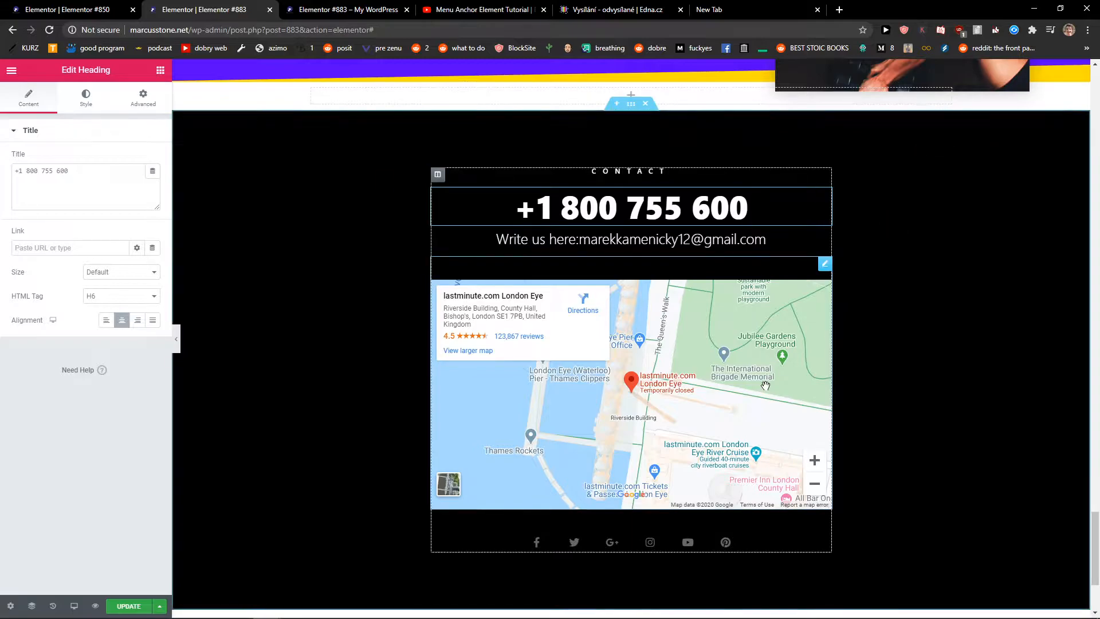
{"action": "double_click", "coordinate": [630, 207]}
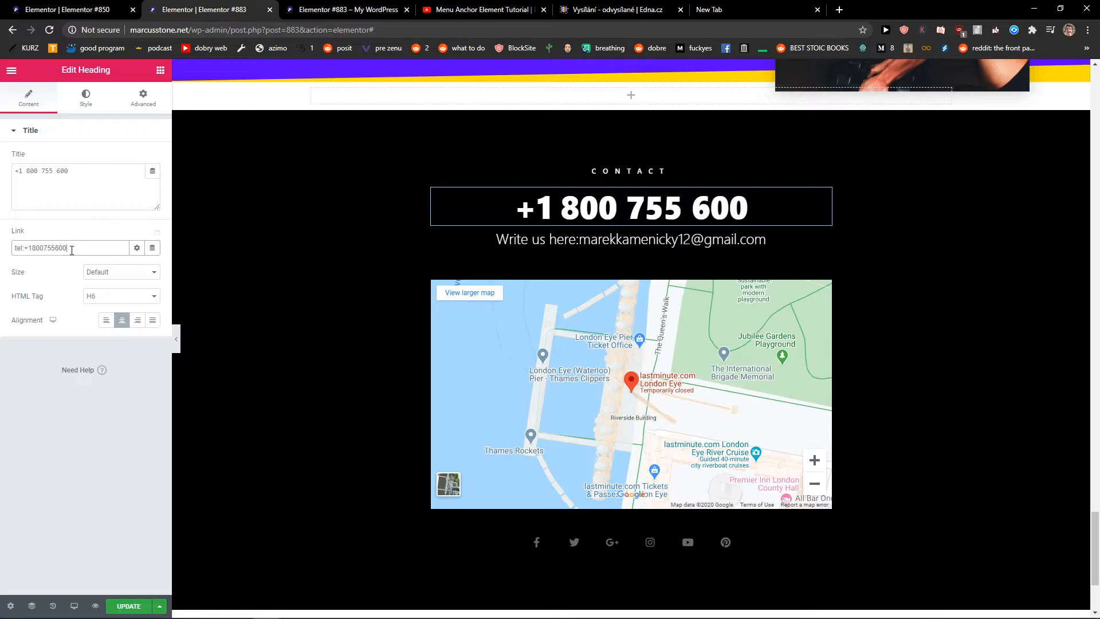
{"action": "mouse_move", "coordinate": [125, 351]}
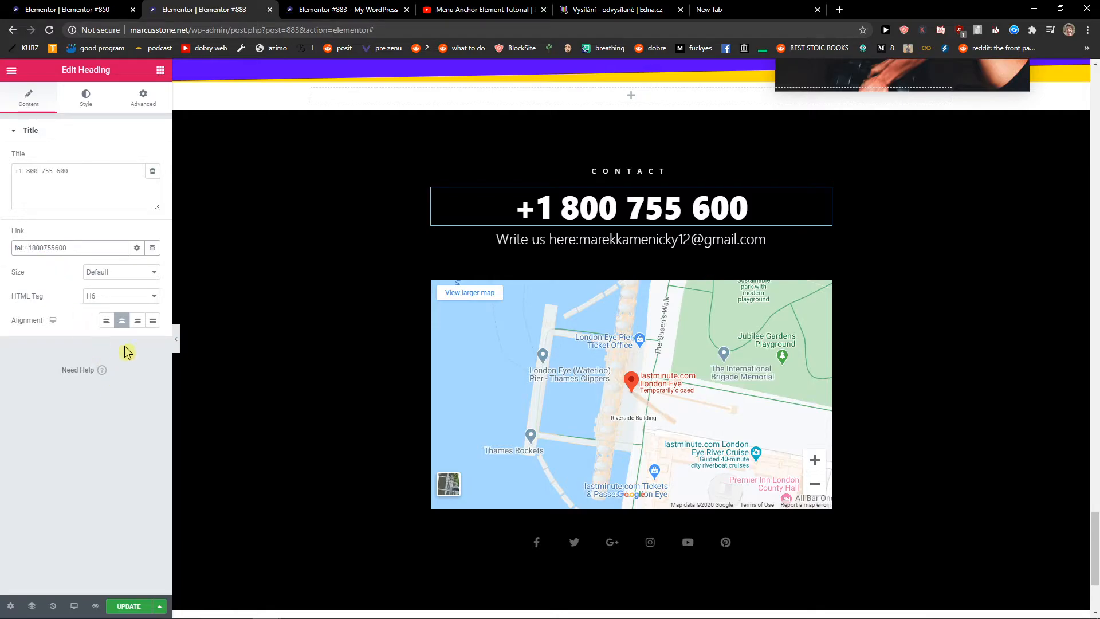
{"action": "mouse_move", "coordinate": [95, 606]}
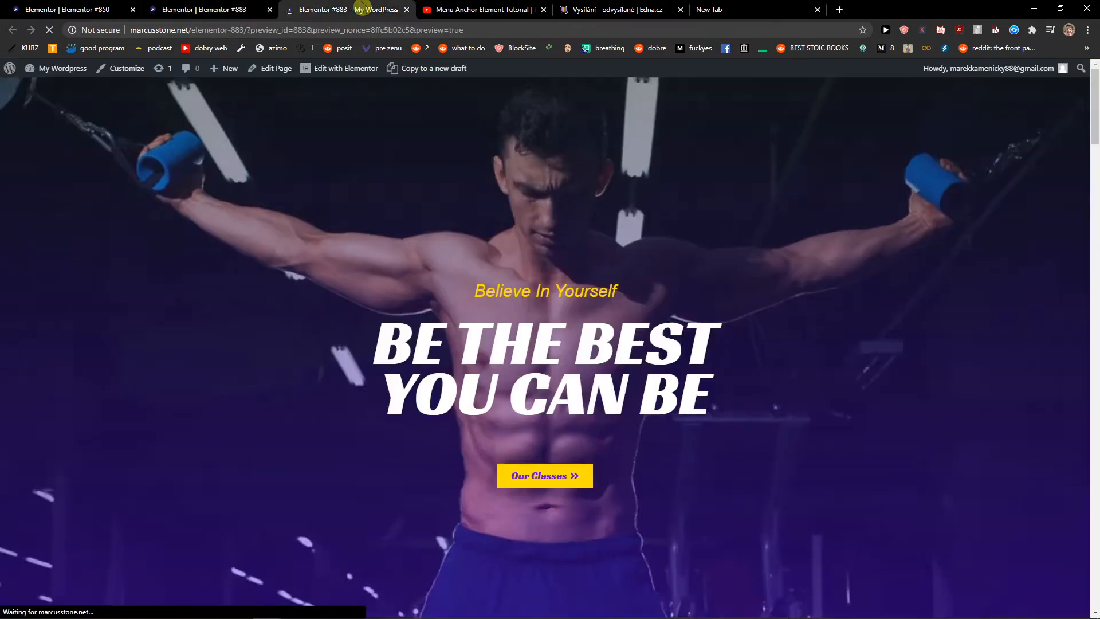
Scroll the preview to the phone number, confirm the 'Make a call from' prompt, and dismiss it.
{"action": "scroll", "scroll_direction": "down", "scroll_amount": 3}
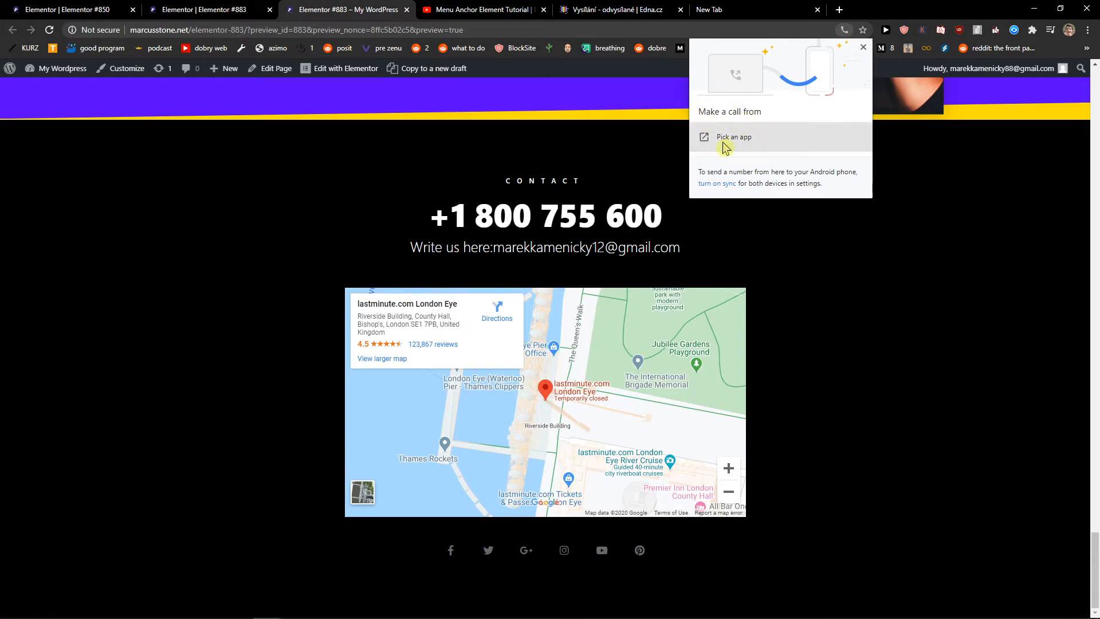
{"action": "mouse_move", "coordinate": [531, 220]}
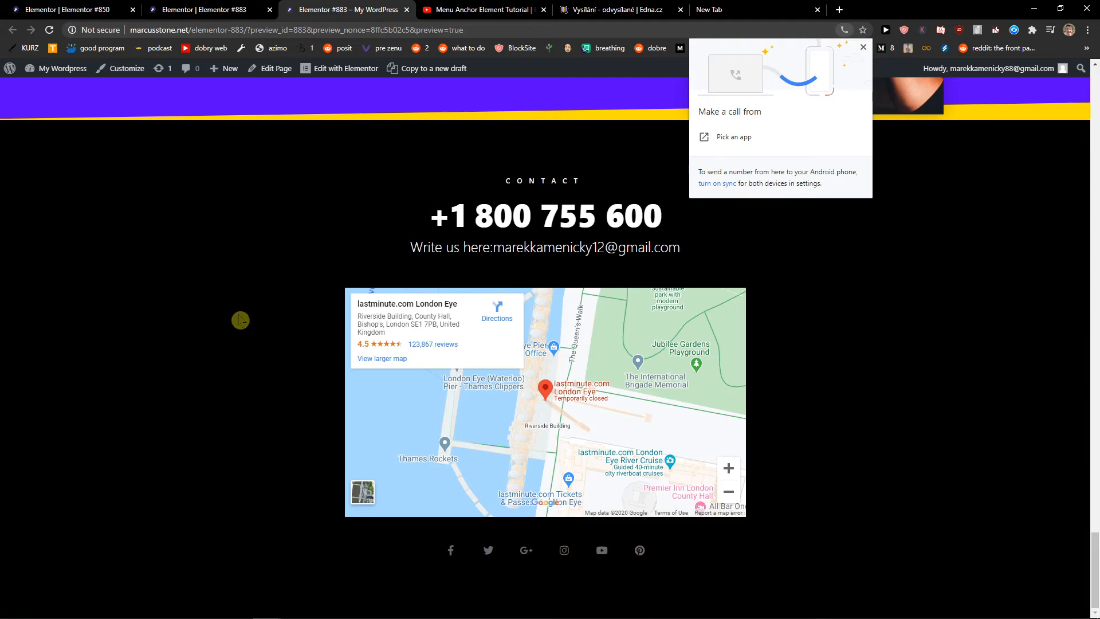
{"action": "mouse_move", "coordinate": [59, 617]}
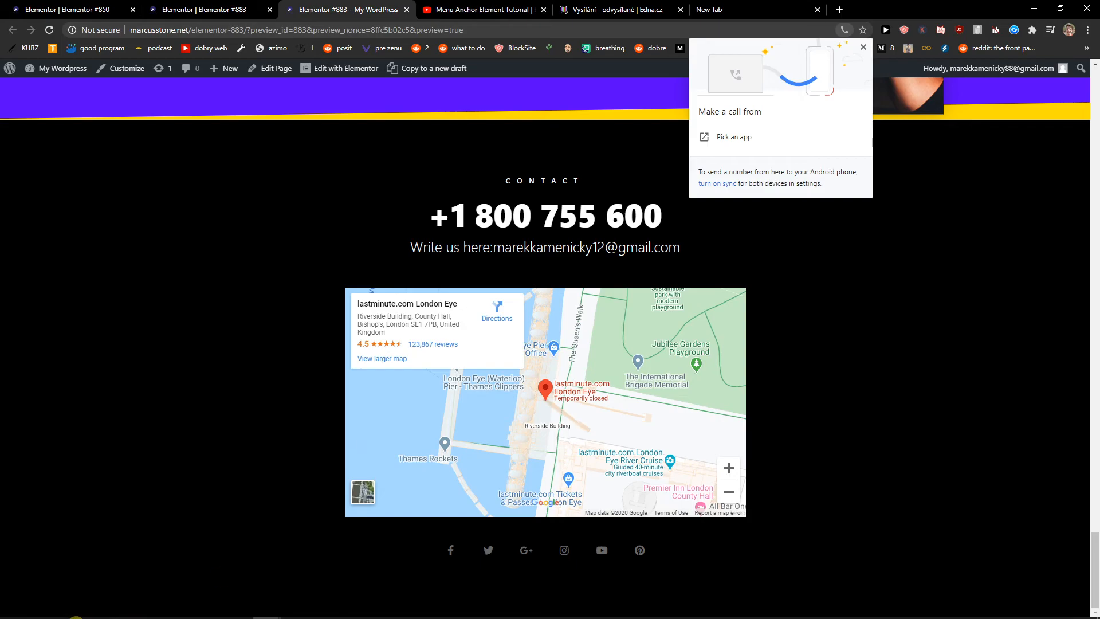
{"action": "left_click", "coordinate": [862, 47]}
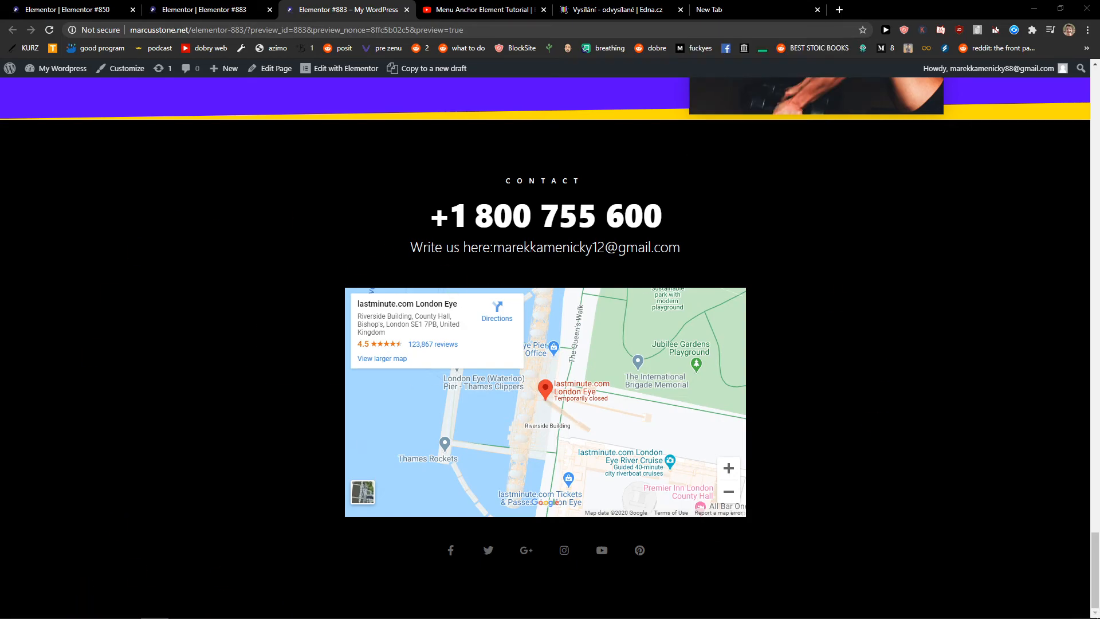
{"action": "mouse_move", "coordinate": [502, 263]}
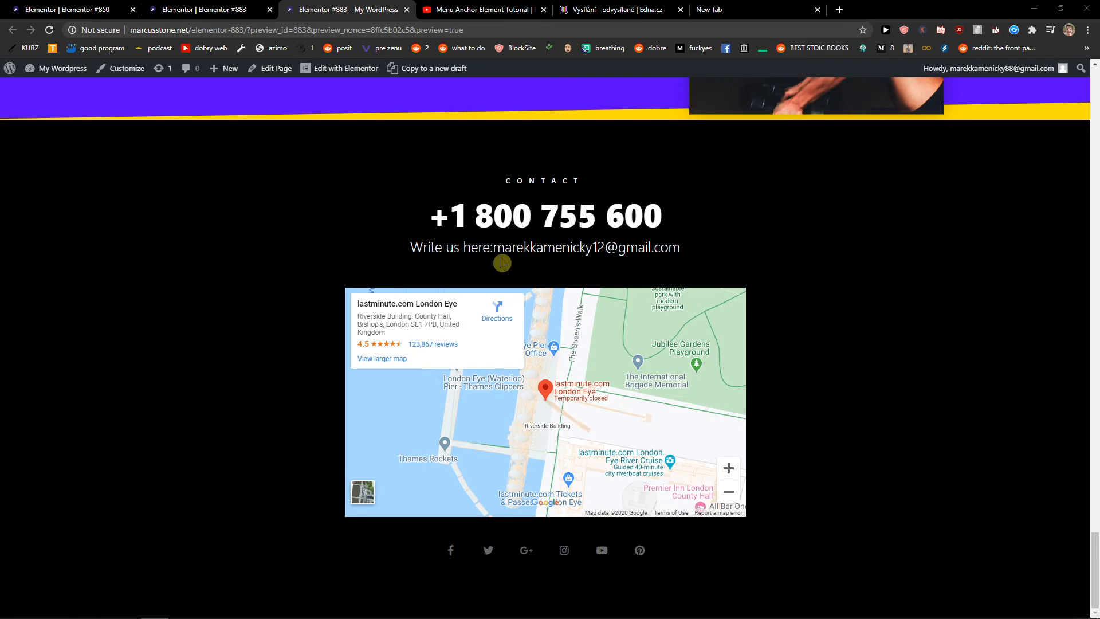